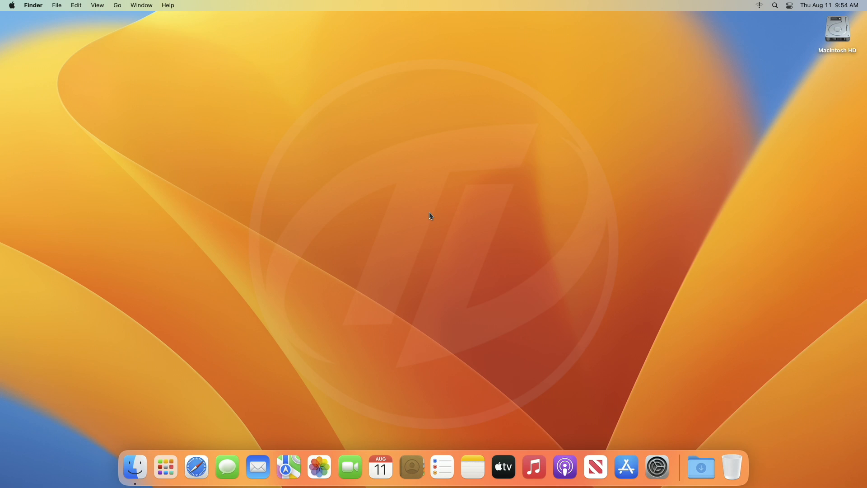
{"action": "mouse_move", "coordinate": [656, 466]}
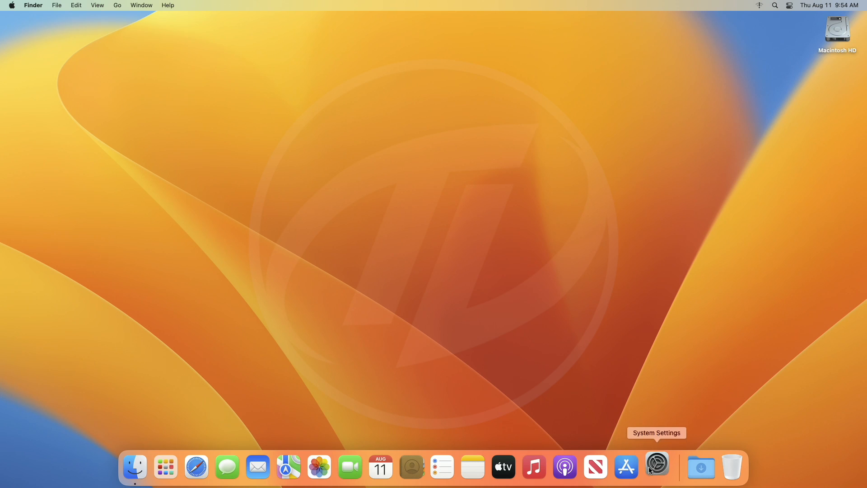
- Review 'Allow apps downloaded from' under Privacy & Security, then close System Settings
{"action": "left_click", "coordinate": [656, 467]}
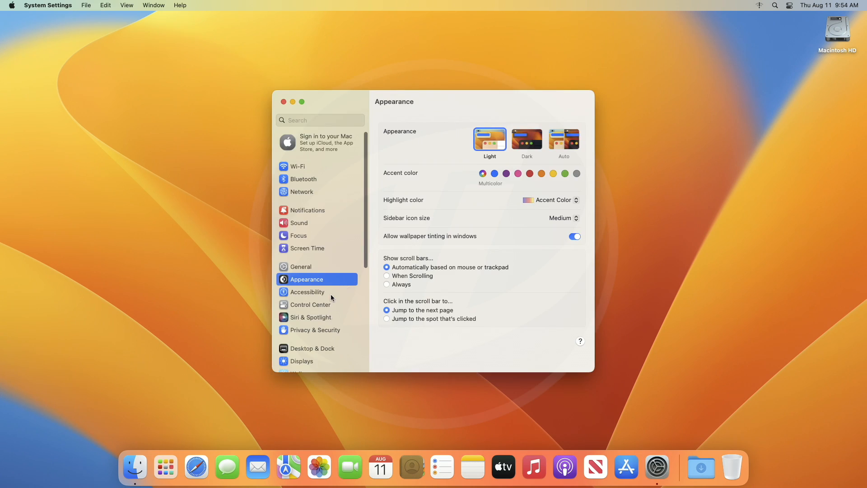
{"action": "left_click", "coordinate": [314, 329]}
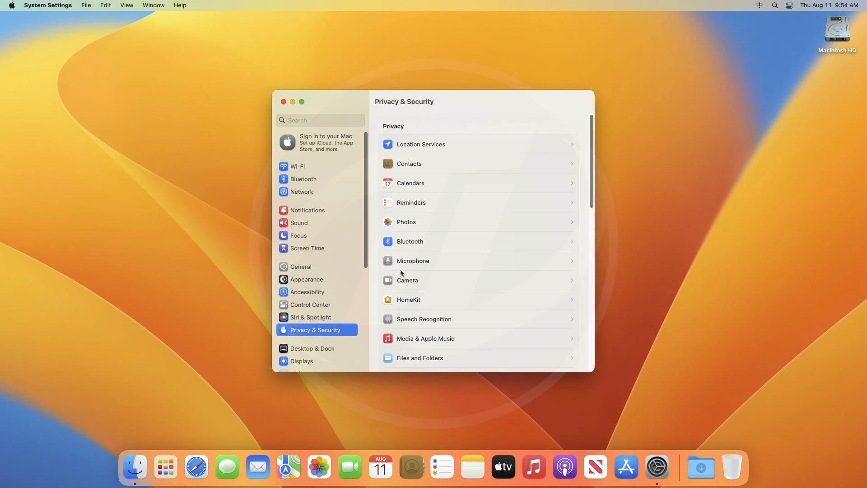
{"action": "scroll", "scroll_direction": "down", "scroll_amount": 3}
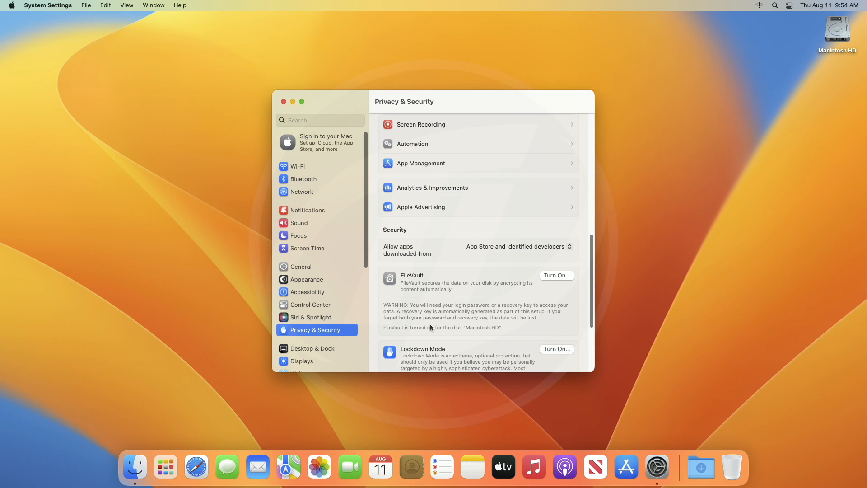
{"action": "left_click", "coordinate": [517, 246]}
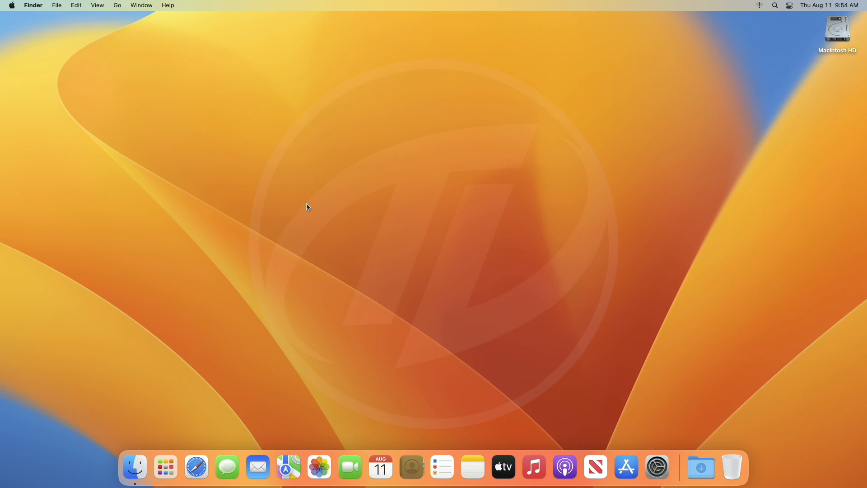
- Launch Terminal through a Spotlight search for 'terminal'
{"action": "type", "text": "terminal"}
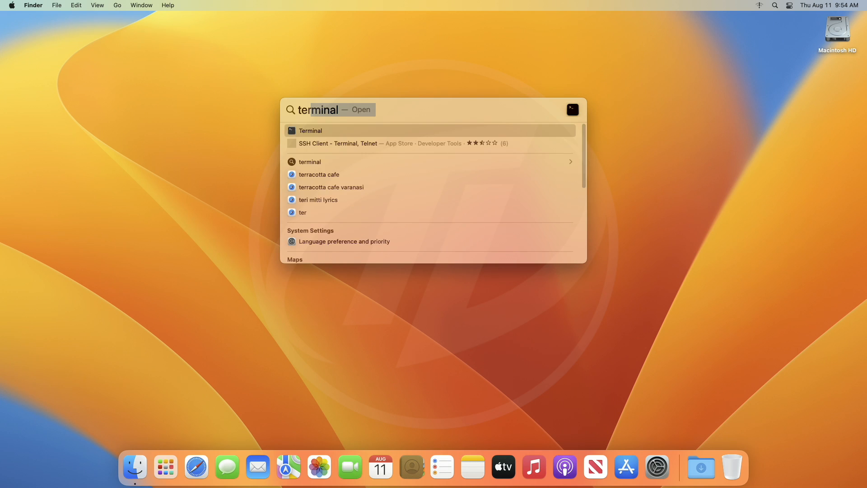
{"action": "key", "text": "enter"}
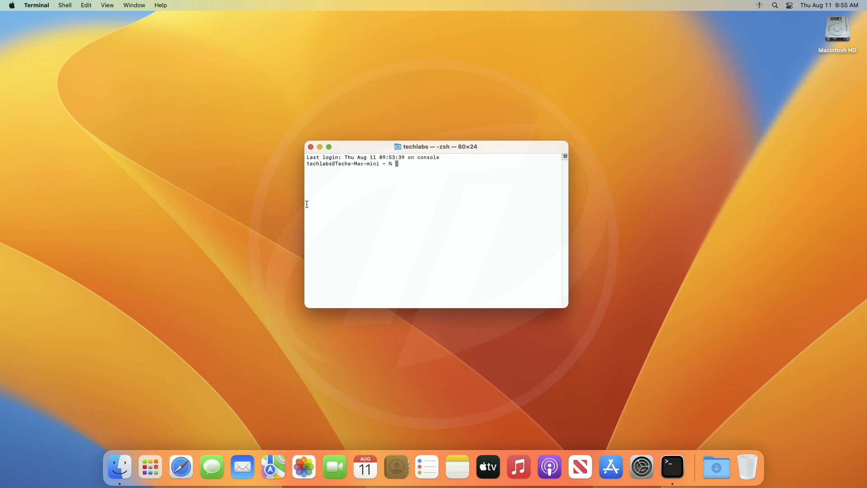
- Run sudo spctl --master-disable and authenticate with the admin password
{"action": "type", "text": "sudo spctl --mas"}
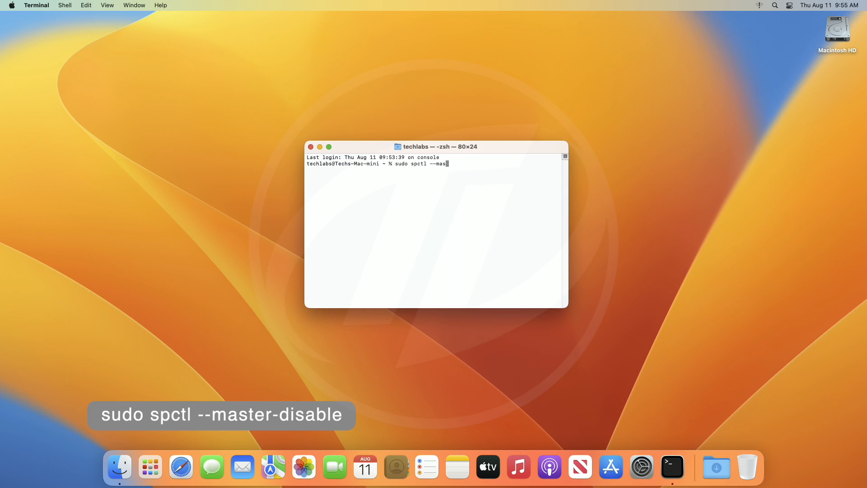
{"action": "type", "text": "ter"}
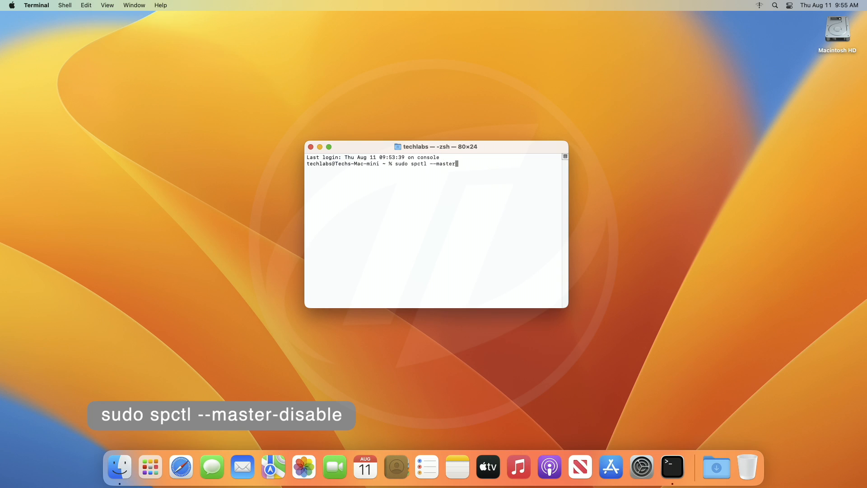
{"action": "type", "text": "disabl"}
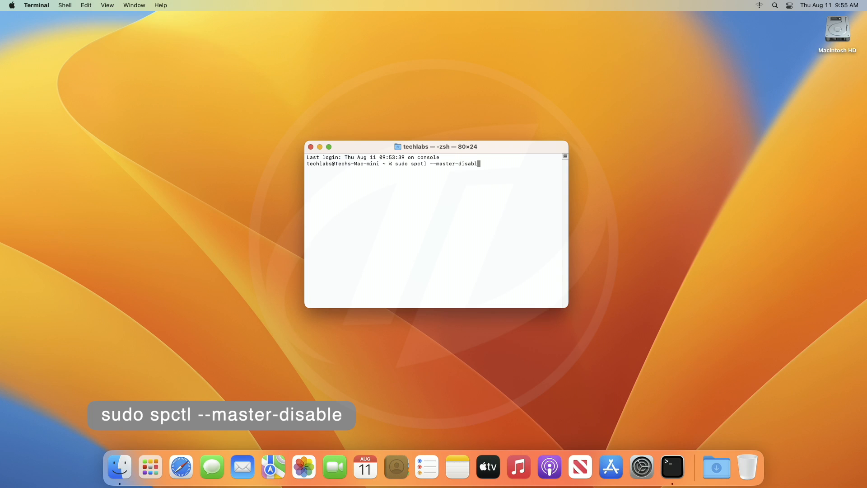
{"action": "type", "text": "e"}
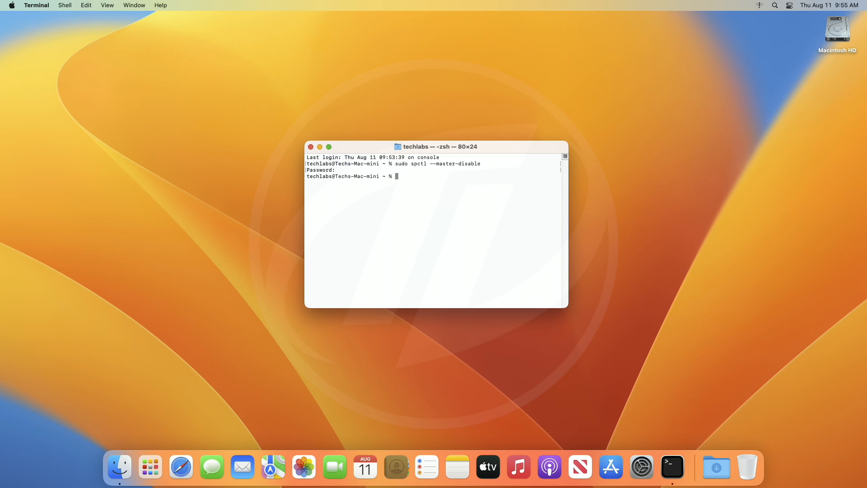
- Enter spctl --status, quit Terminal and reopen System Settings from the Dock
{"action": "type", "text": "s"}
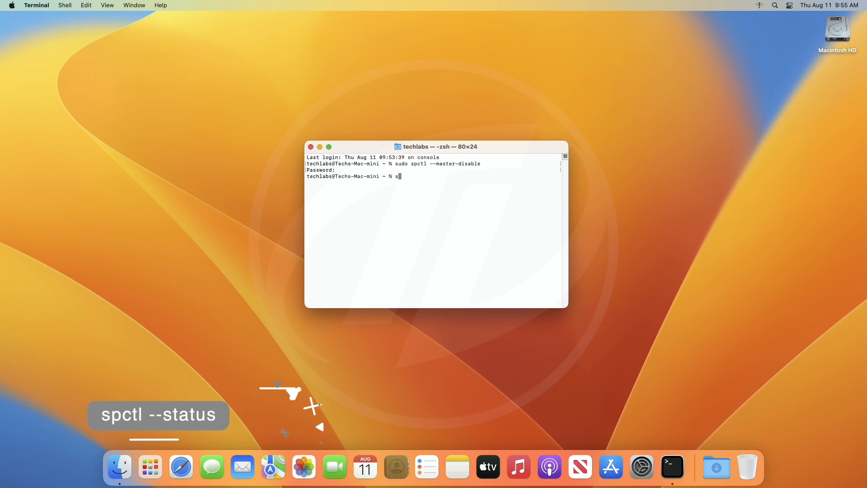
{"action": "type", "text": "pctl"}
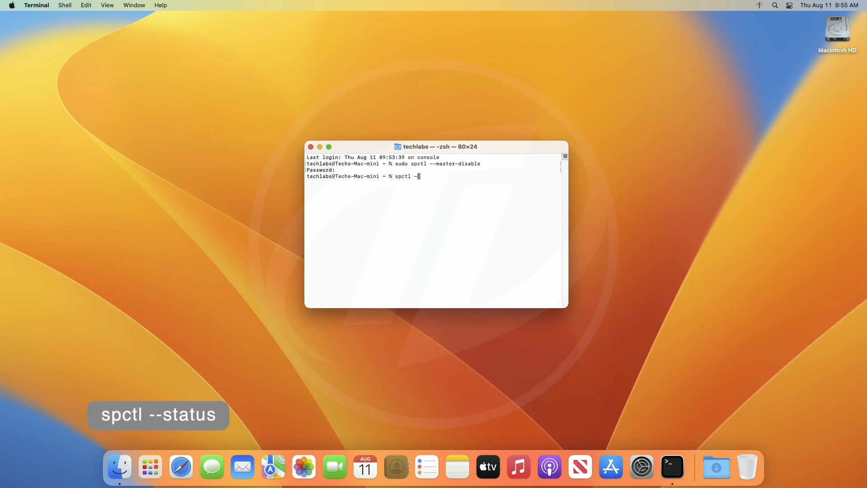
{"action": "type", "text": "-st"}
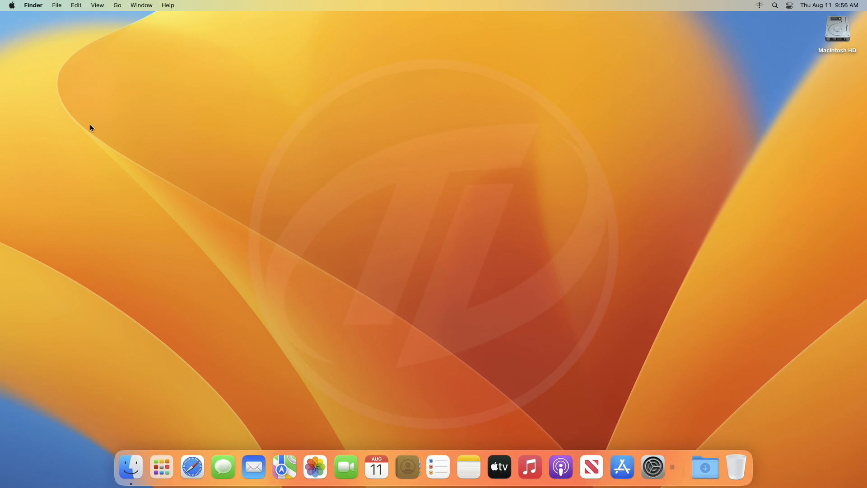
{"action": "mouse_move", "coordinate": [656, 467]}
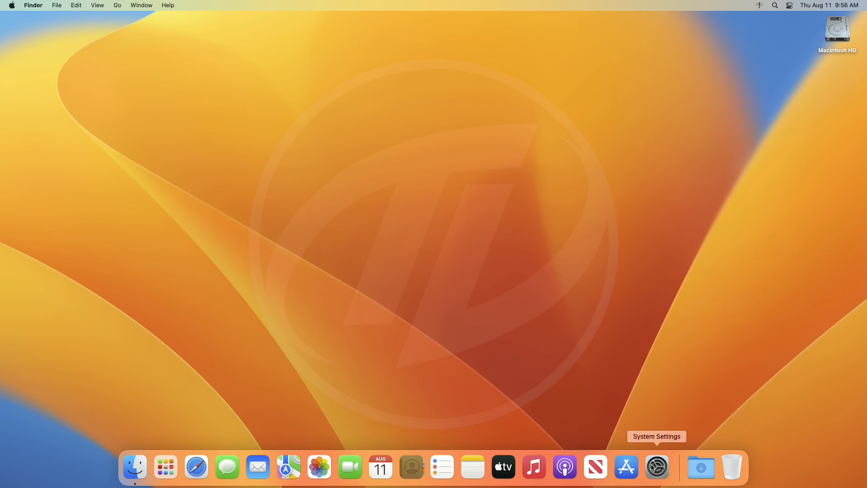
{"action": "left_click", "coordinate": [657, 467]}
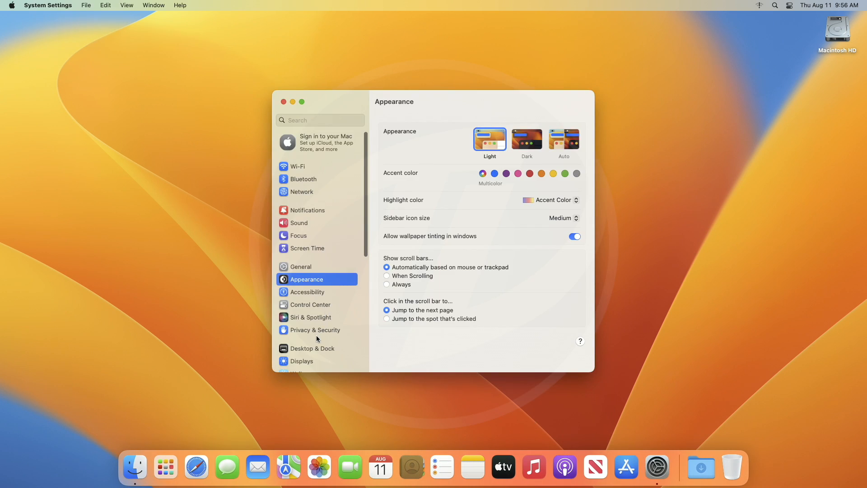
- Verify Privacy & Security's 'Allow apps downloaded from' pop-up shows Anywhere selected
{"action": "left_click", "coordinate": [313, 329]}
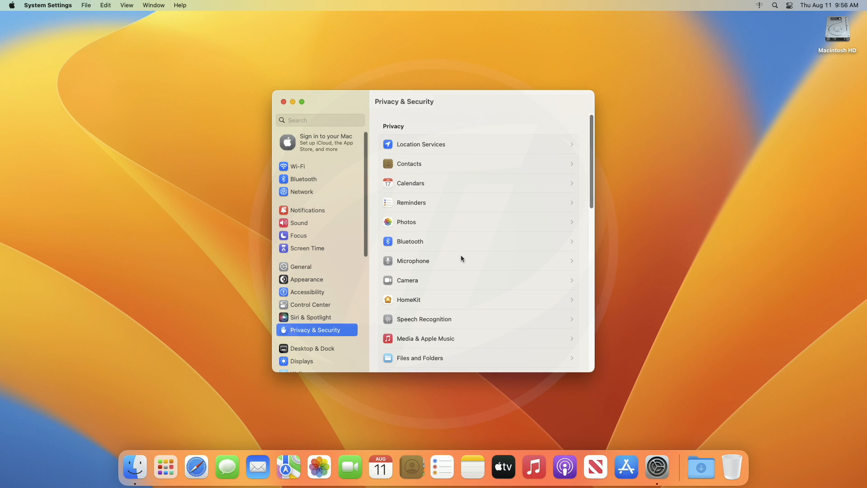
{"action": "scroll", "scroll_direction": "down", "scroll_amount": 3}
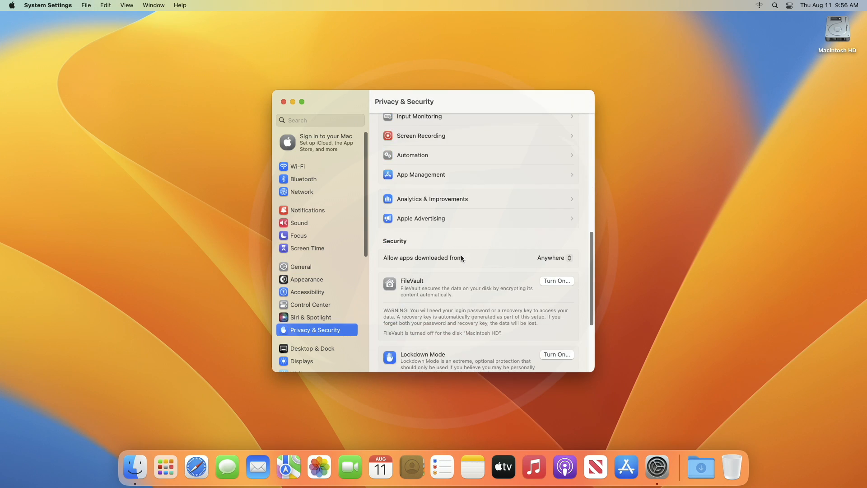
{"action": "left_click", "coordinate": [553, 257]}
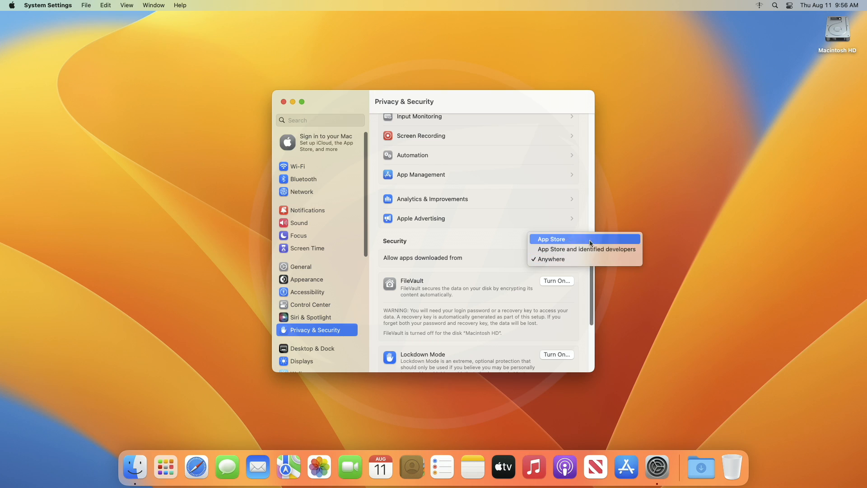
{"action": "mouse_move", "coordinate": [563, 259]}
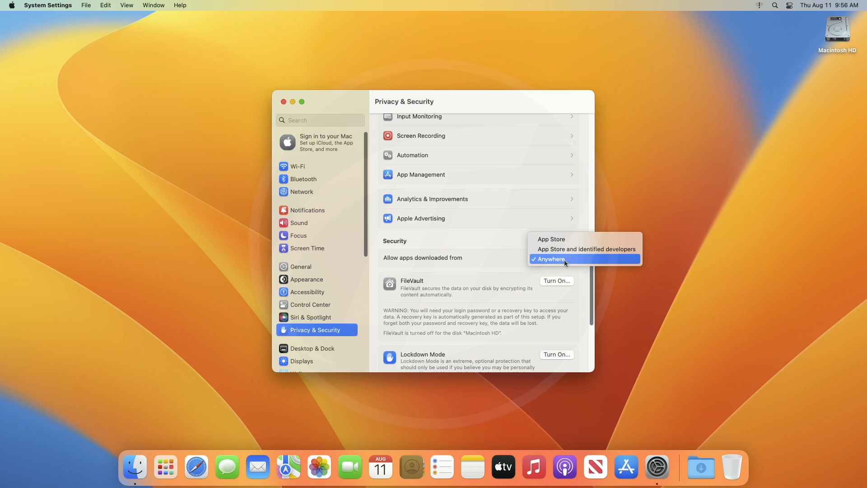